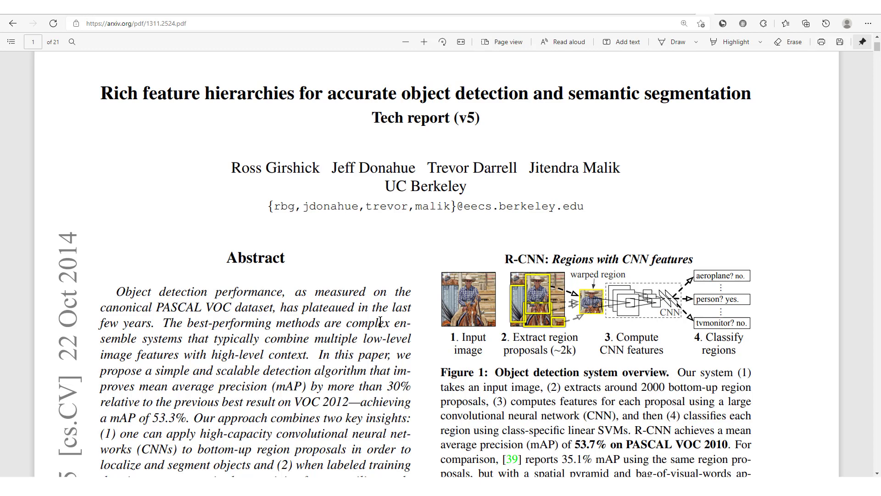
{"action": "mouse_move", "coordinate": [277, 220]}
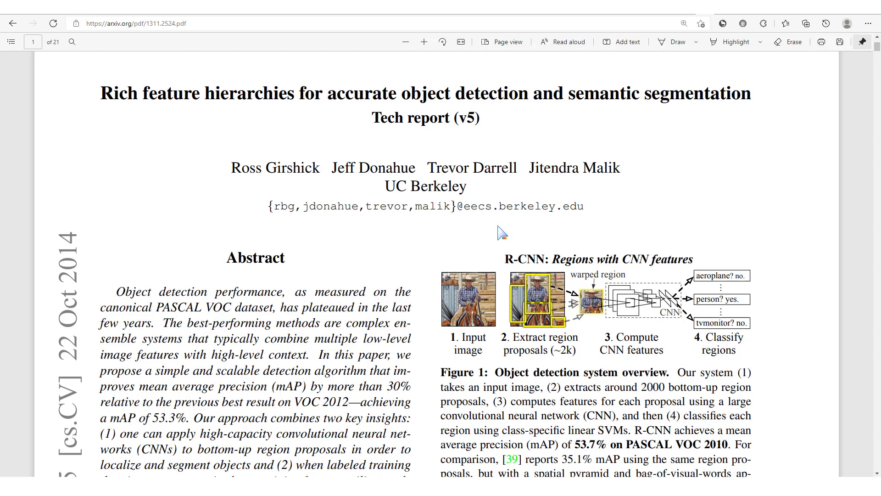
{"action": "mouse_move", "coordinate": [395, 267]}
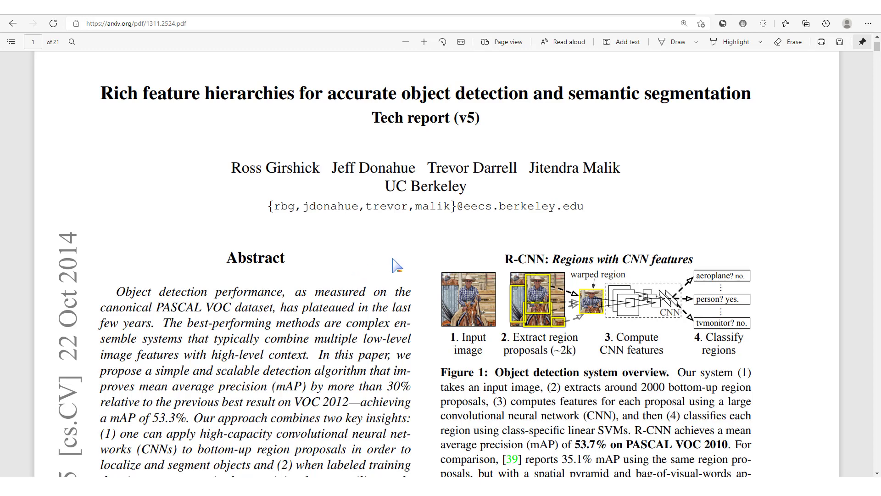
{"action": "mouse_move", "coordinate": [542, 268]}
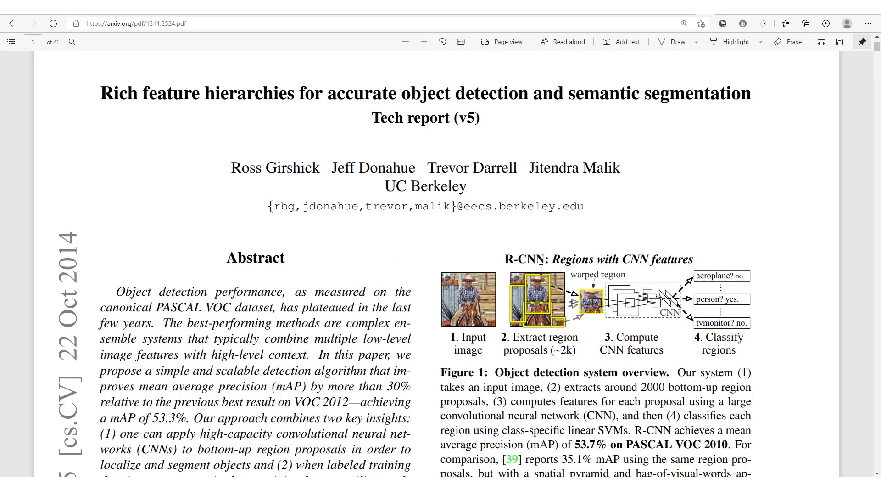
- Zoom in on R-CNN Figure 1 and select the step 2 'Extract region proposals' label
{"action": "scroll", "scroll_direction": "down", "scroll_amount": 3}
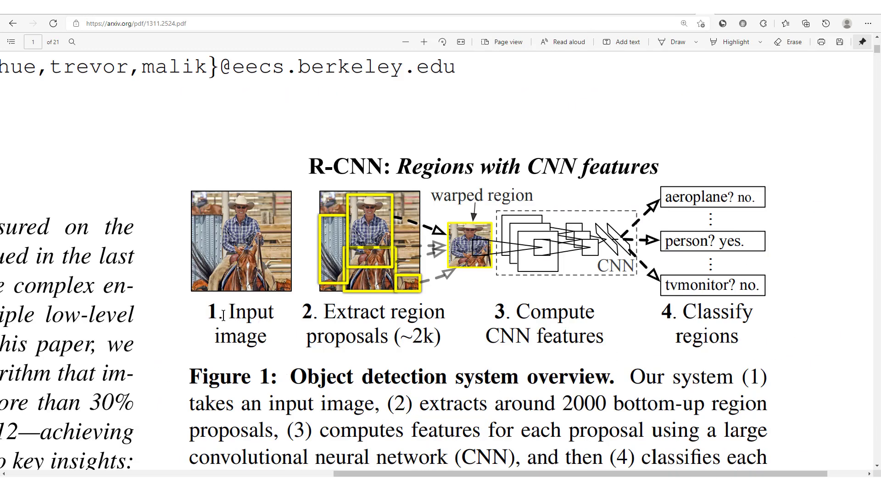
{"action": "double_click", "coordinate": [239, 311]}
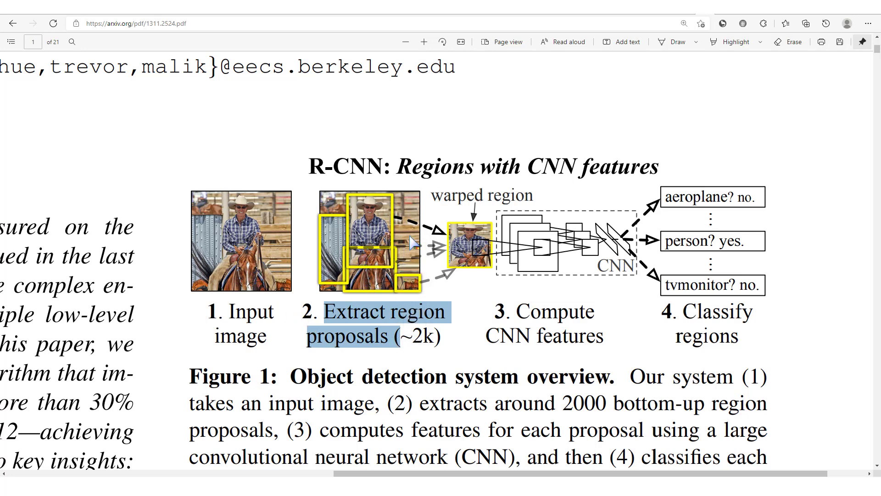
{"action": "mouse_move", "coordinate": [347, 259]}
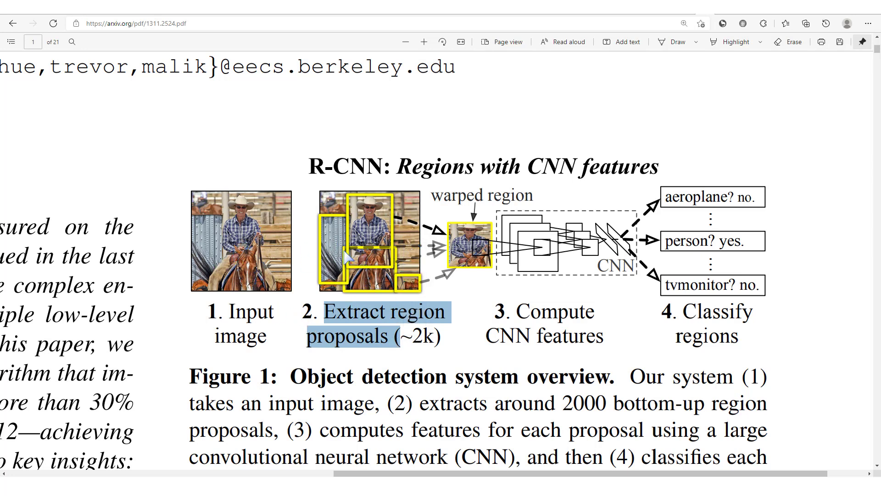
{"action": "mouse_move", "coordinate": [320, 287]}
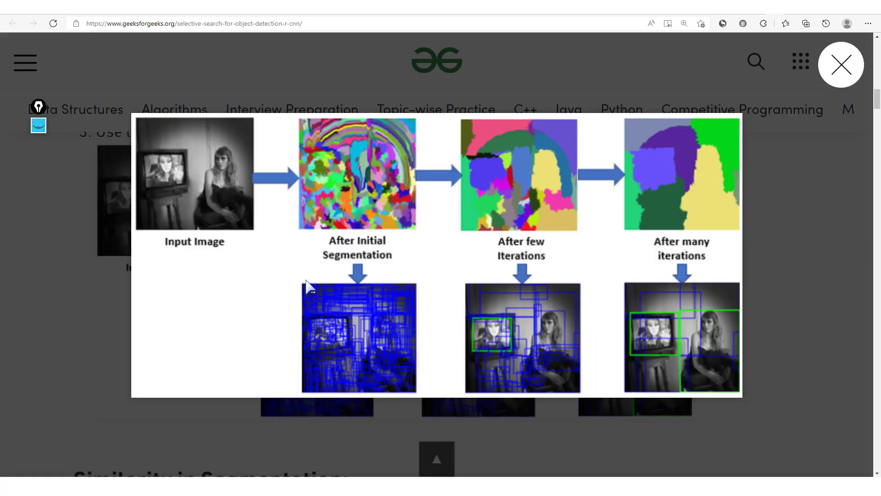
{"action": "mouse_move", "coordinate": [201, 119]}
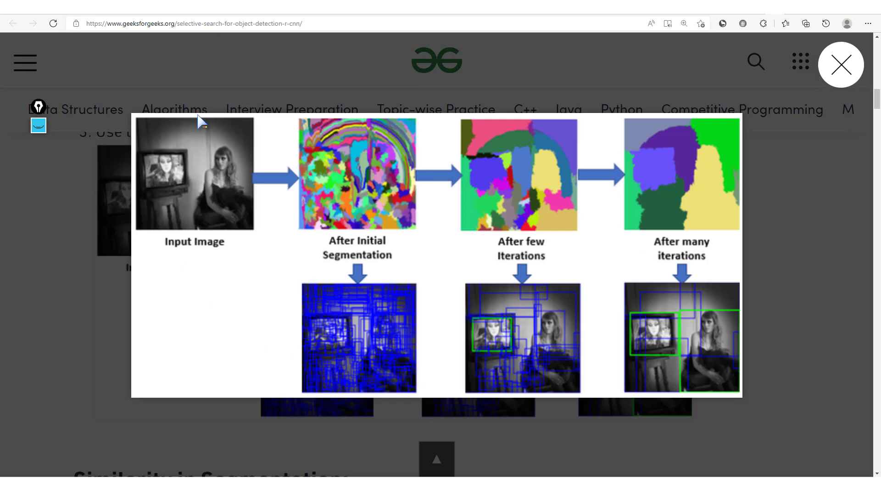
{"action": "mouse_move", "coordinate": [355, 441]}
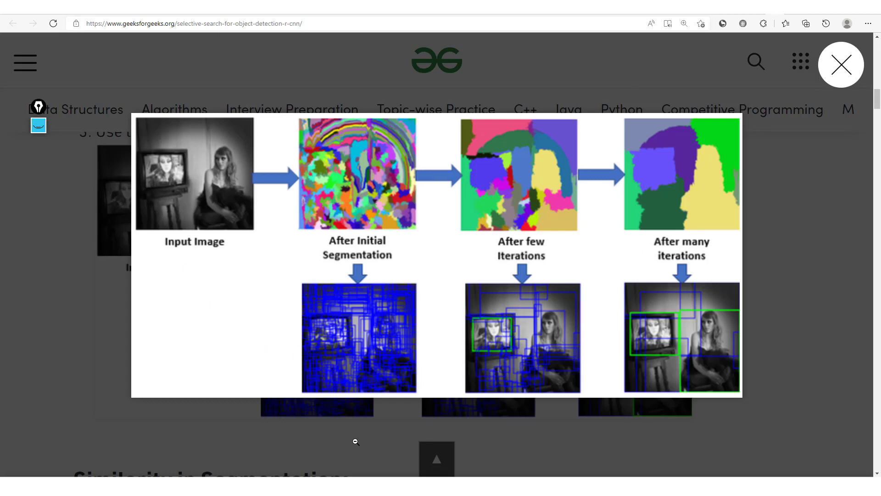
{"action": "mouse_move", "coordinate": [175, 183]}
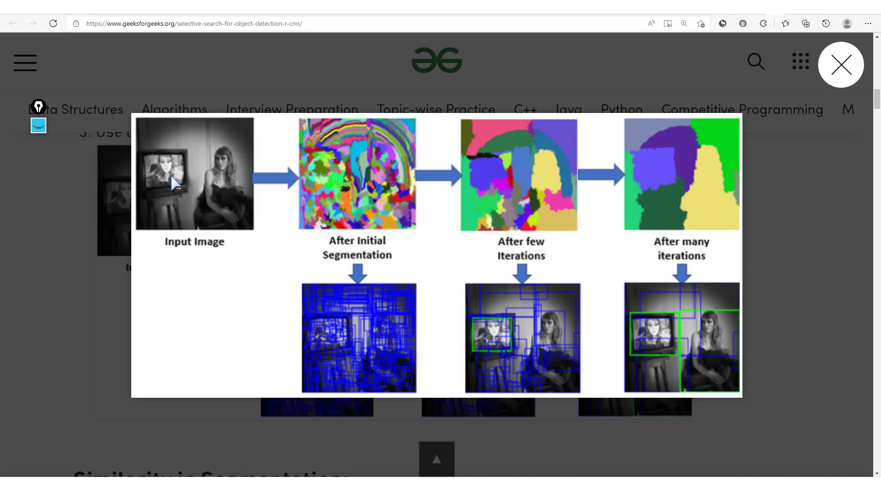
{"action": "mouse_move", "coordinate": [324, 238]}
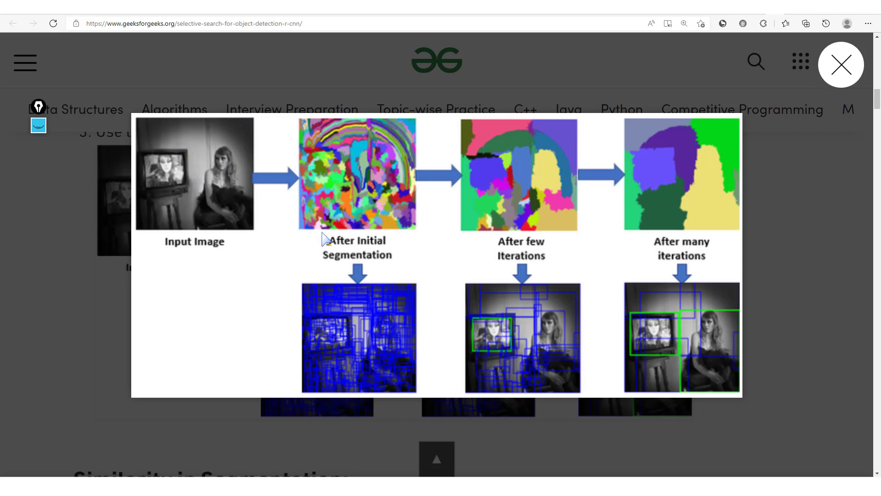
{"action": "mouse_move", "coordinate": [51, 144]}
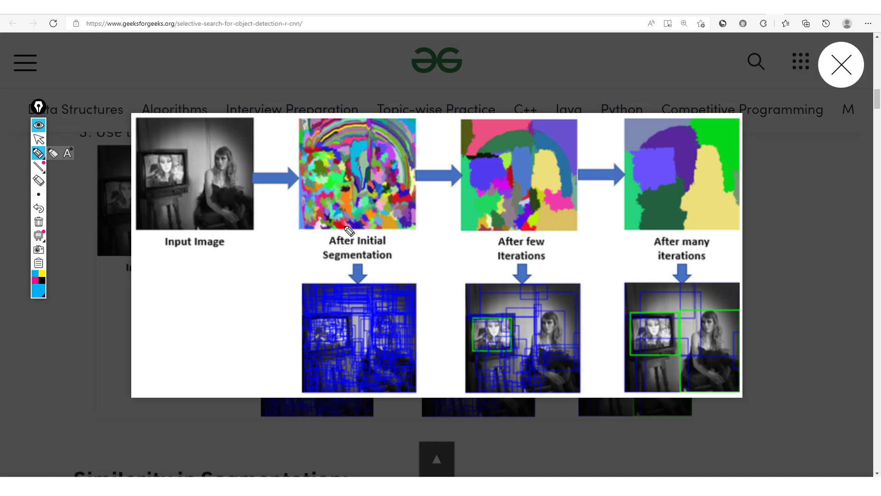
{"action": "mouse_move", "coordinate": [334, 182]}
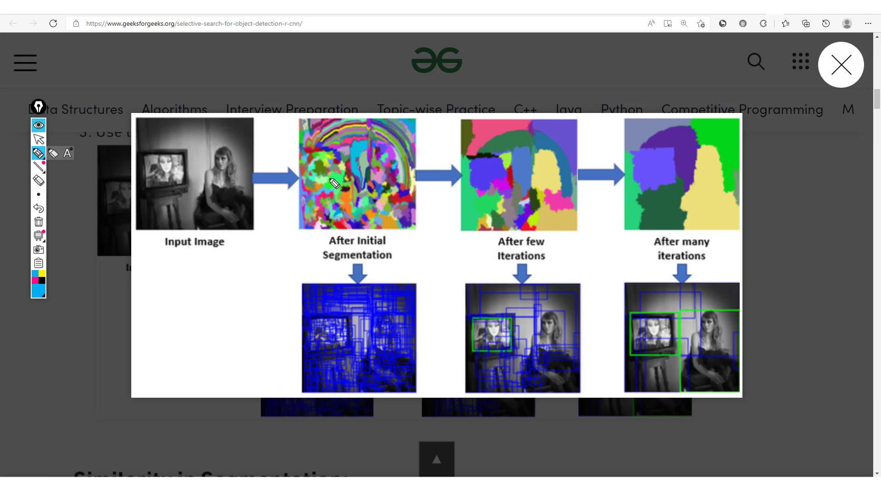
{"action": "mouse_move", "coordinate": [382, 127]}
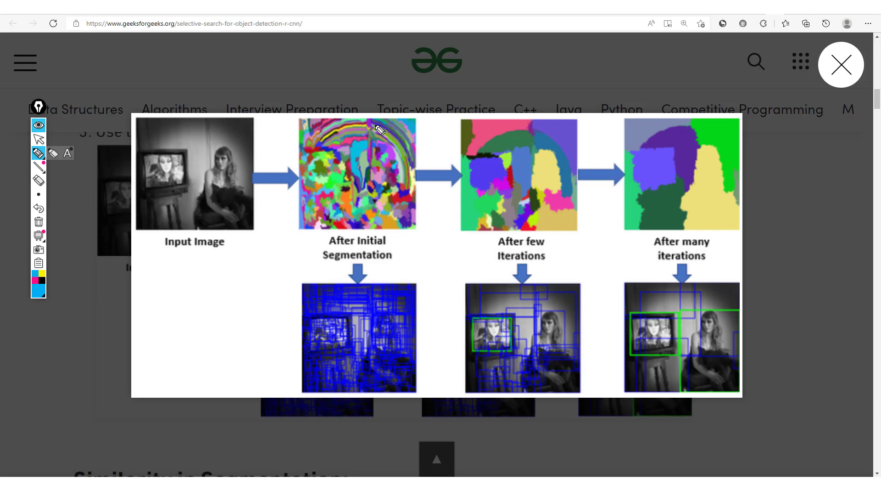
{"action": "mouse_move", "coordinate": [423, 346]}
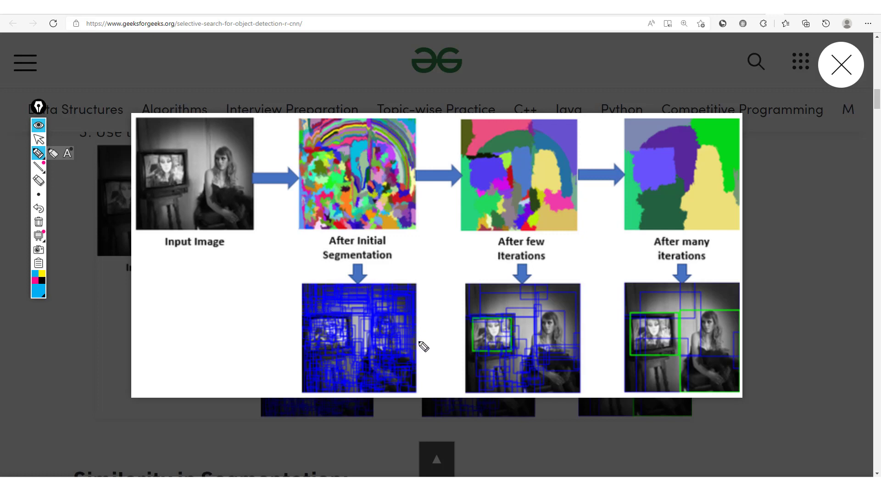
{"action": "mouse_move", "coordinate": [381, 199]}
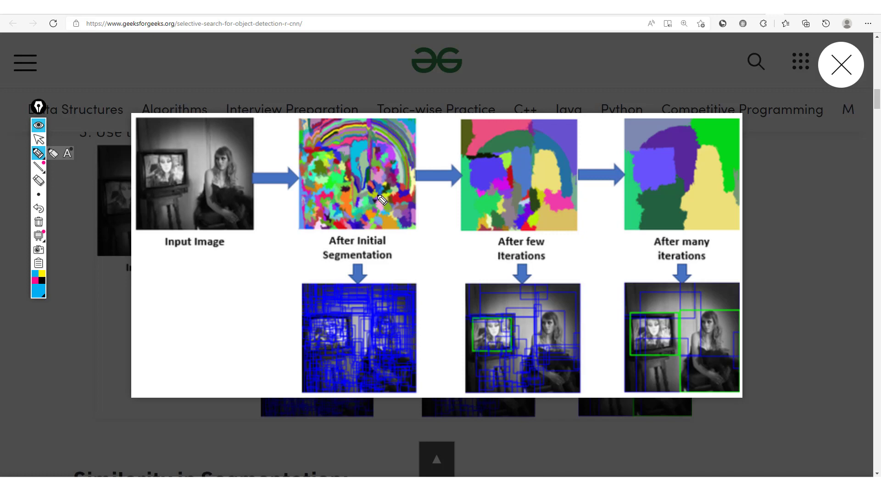
{"action": "mouse_move", "coordinate": [454, 173]}
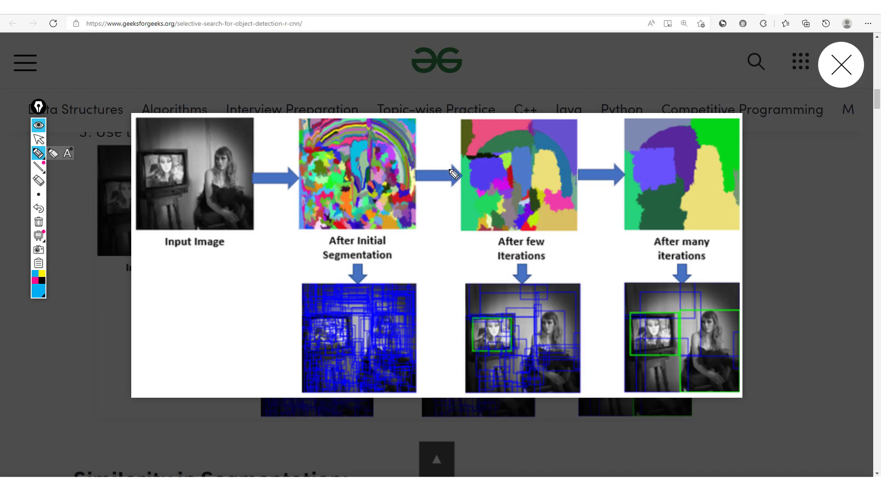
{"action": "mouse_move", "coordinate": [423, 207]}
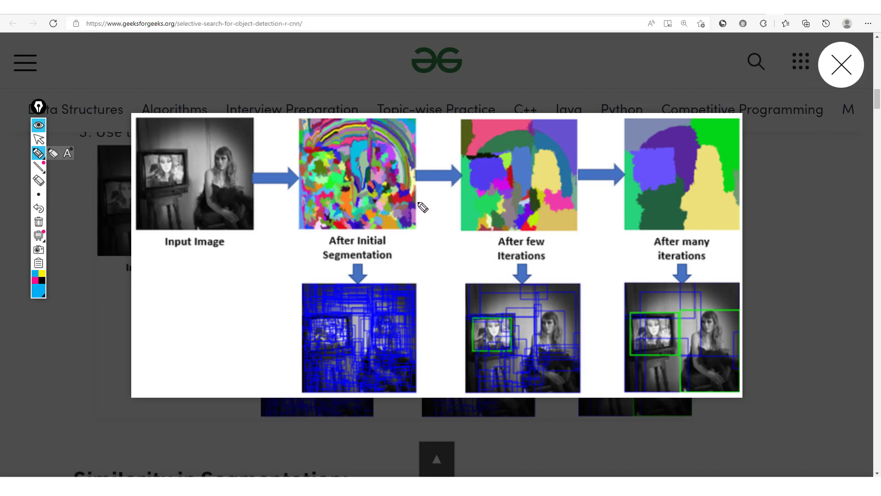
{"action": "mouse_move", "coordinate": [484, 329]}
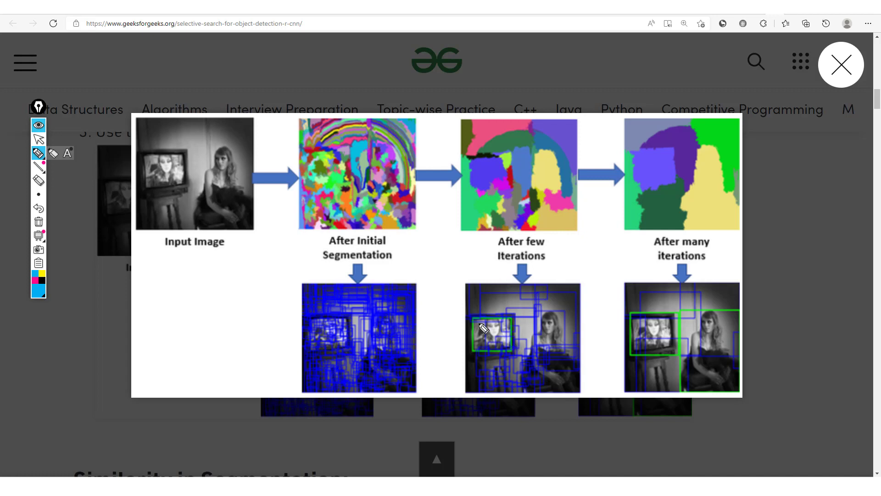
{"action": "mouse_move", "coordinate": [652, 173]}
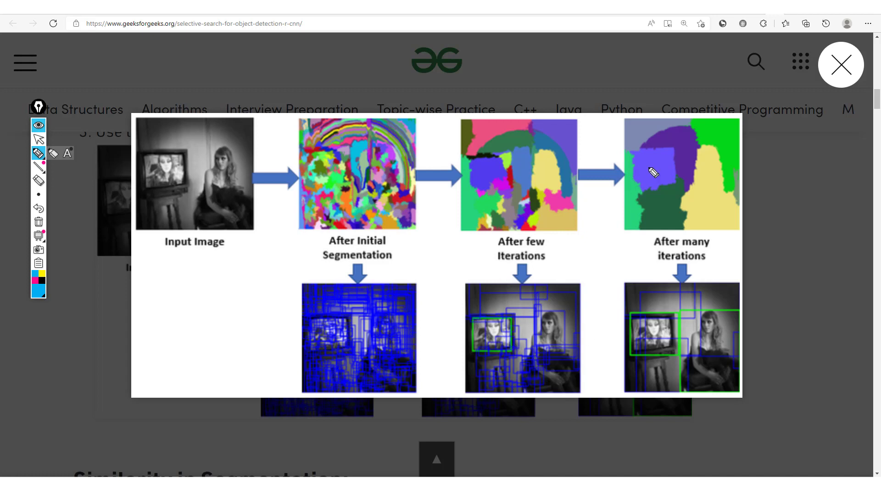
{"action": "mouse_move", "coordinate": [701, 171]}
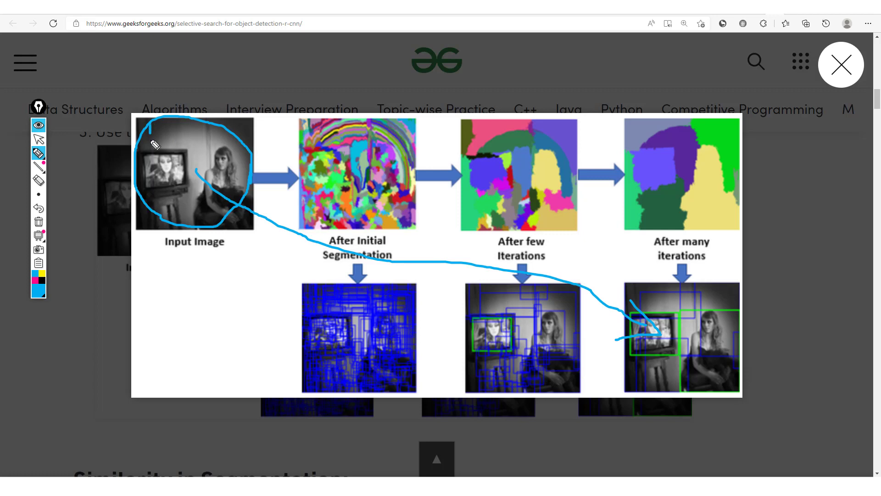
- Outline the TV in the Input Image with a blue pen rectangle
{"action": "left_click_drag", "start_coordinate": [143, 122], "coordinate": [202, 152]}
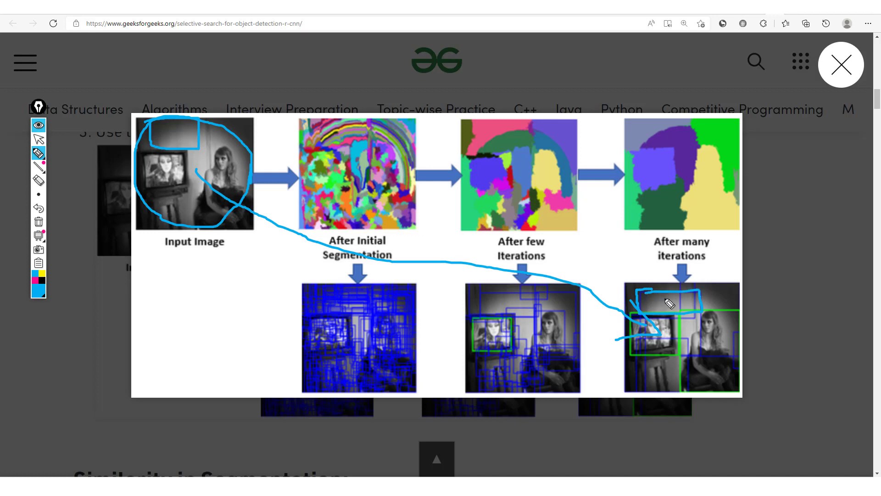
{"action": "mouse_move", "coordinate": [702, 326]}
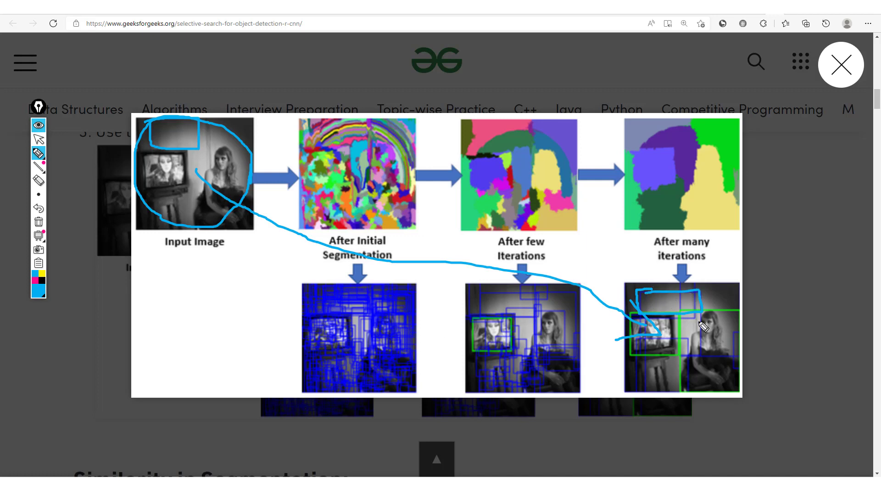
{"action": "mouse_move", "coordinate": [225, 189]}
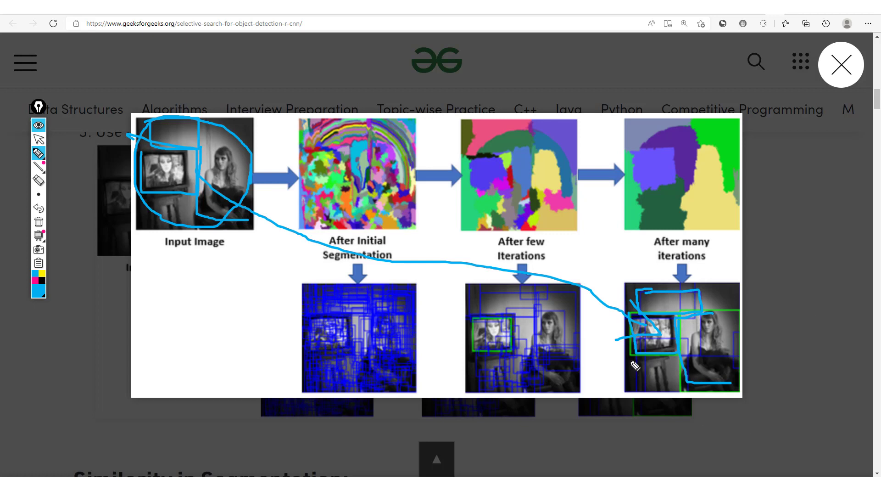
{"action": "mouse_move", "coordinate": [675, 336]}
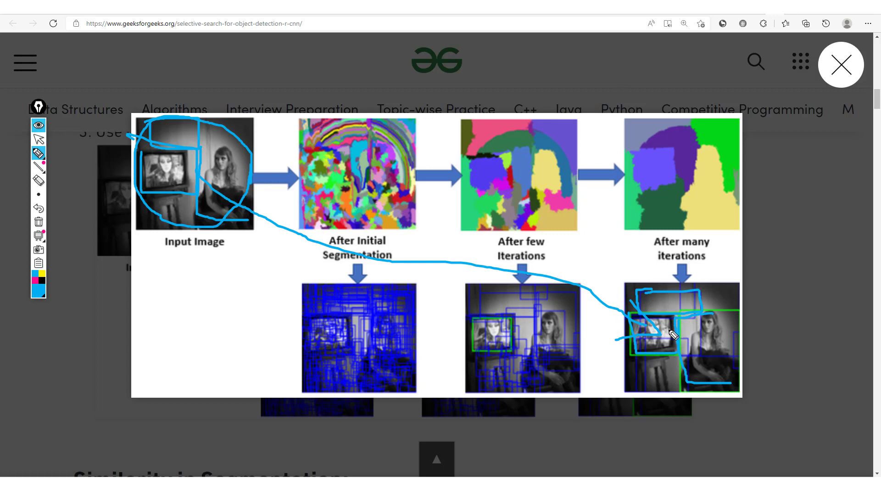
{"action": "mouse_move", "coordinate": [710, 365]}
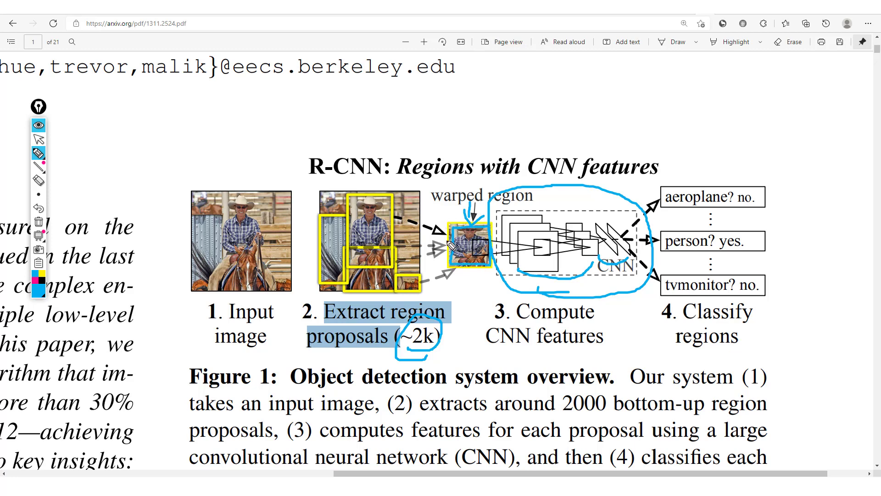
{"action": "mouse_move", "coordinate": [588, 267]}
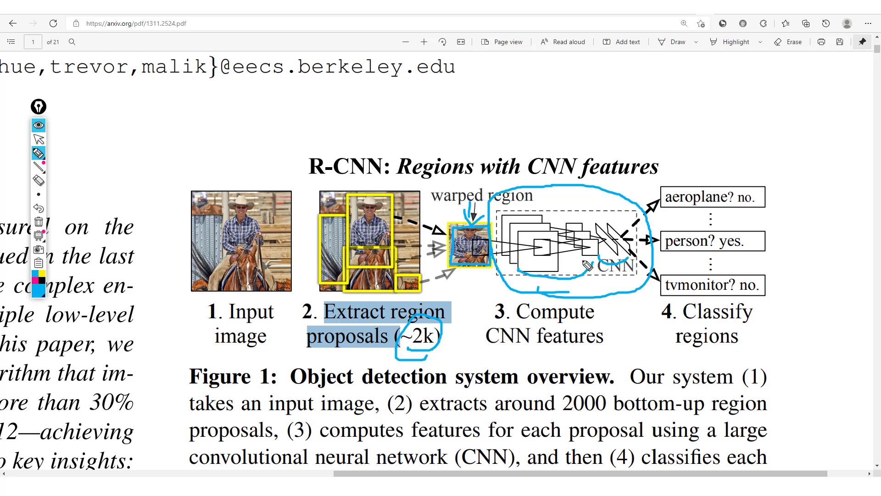
{"action": "mouse_move", "coordinate": [646, 275]}
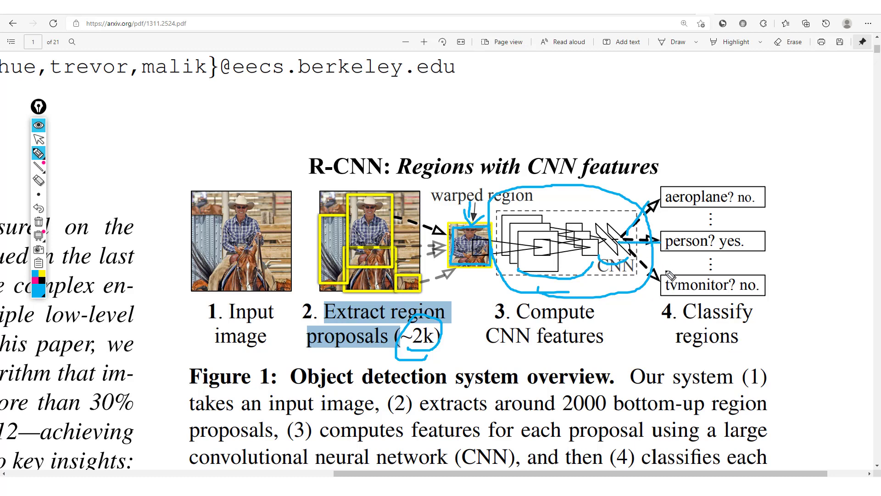
{"action": "mouse_move", "coordinate": [755, 213]}
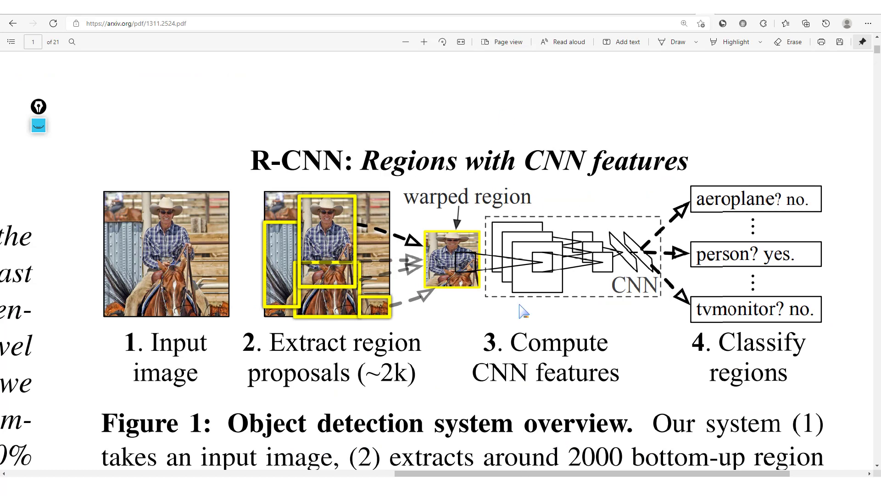
{"action": "mouse_move", "coordinate": [339, 159]}
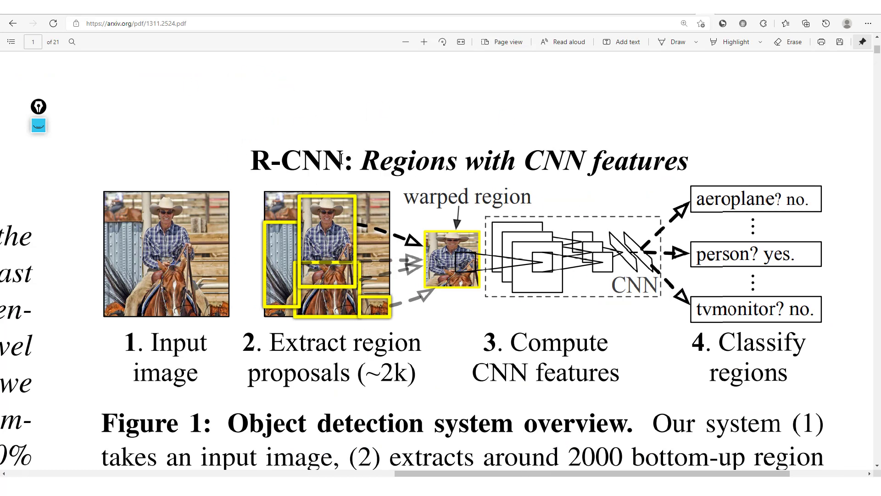
- Highlight the region proposal step label in the enlarged R-CNN Figure 1
{"action": "double_click", "coordinate": [292, 162]}
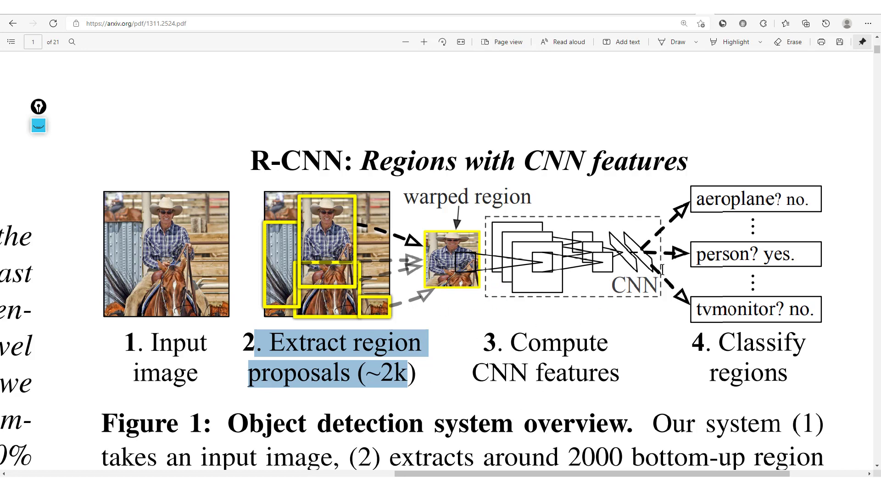
{"action": "mouse_move", "coordinate": [542, 327]}
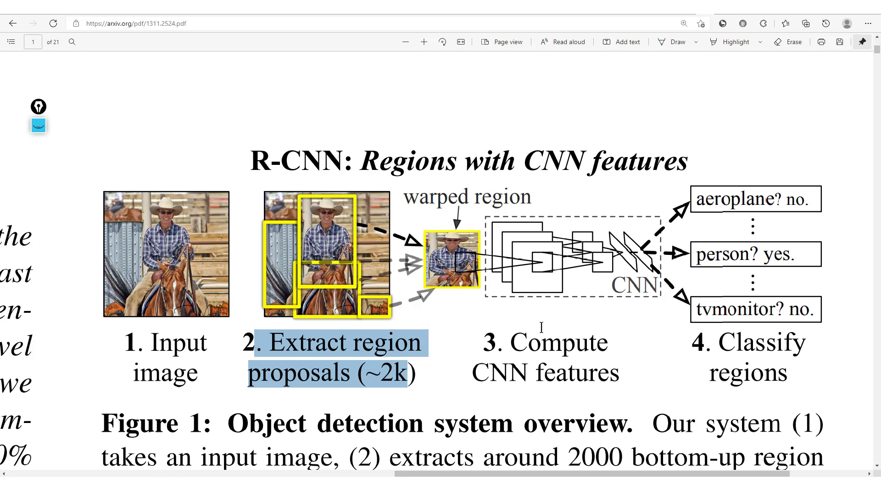
{"action": "mouse_move", "coordinate": [397, 397]}
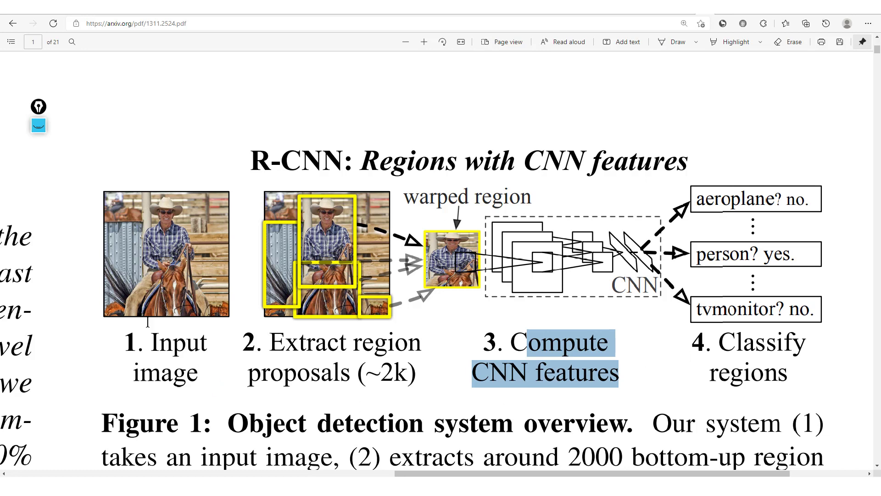
{"action": "mouse_move", "coordinate": [350, 318]}
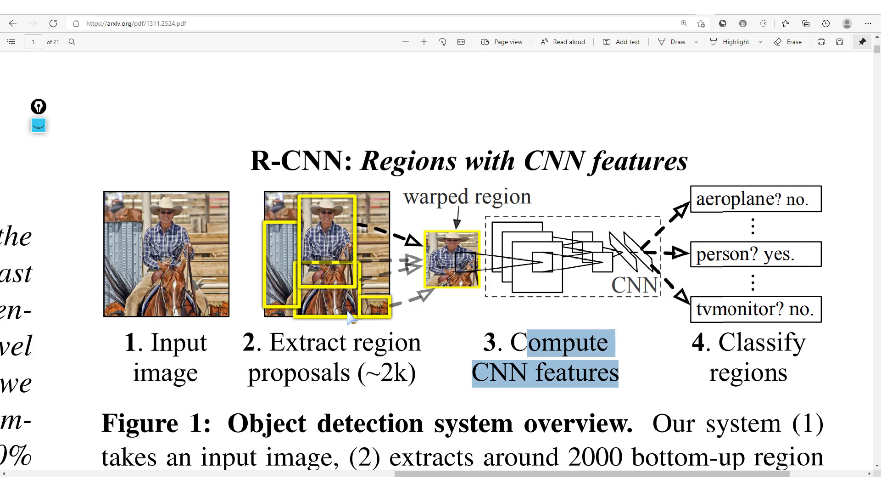
{"action": "mouse_move", "coordinate": [557, 213]}
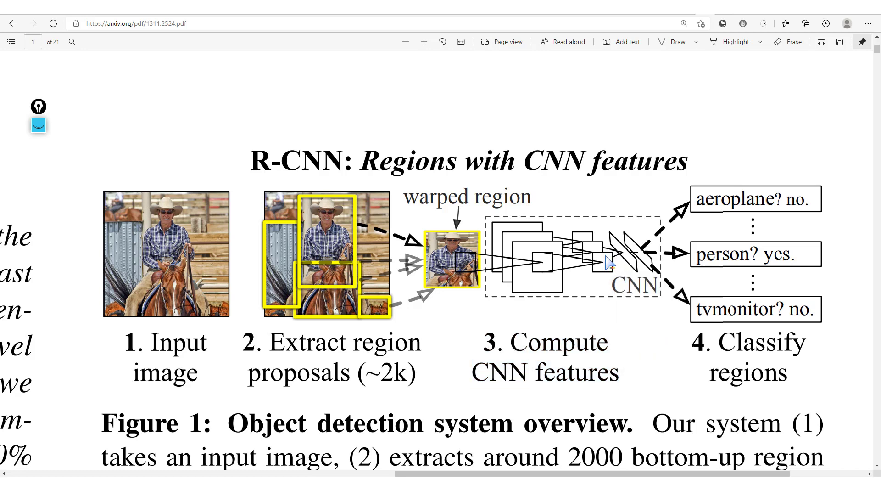
{"action": "mouse_move", "coordinate": [662, 387]}
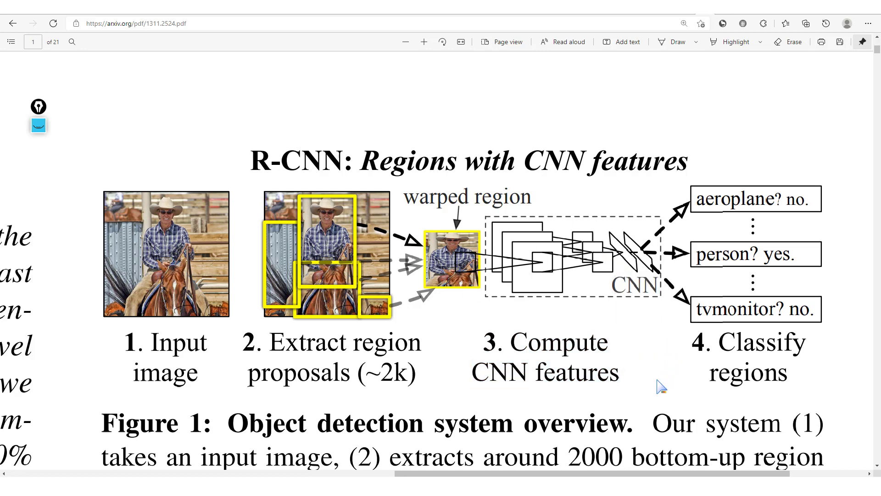
{"action": "mouse_move", "coordinate": [667, 341]}
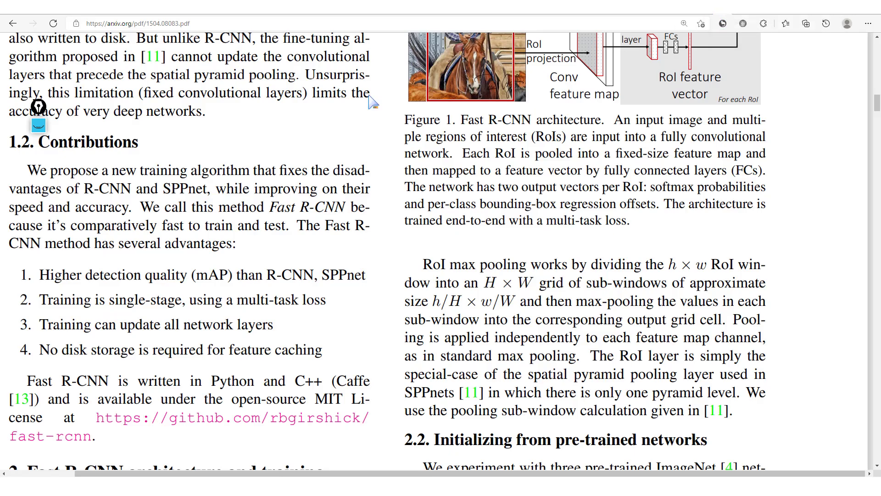
{"action": "mouse_move", "coordinate": [443, 175]}
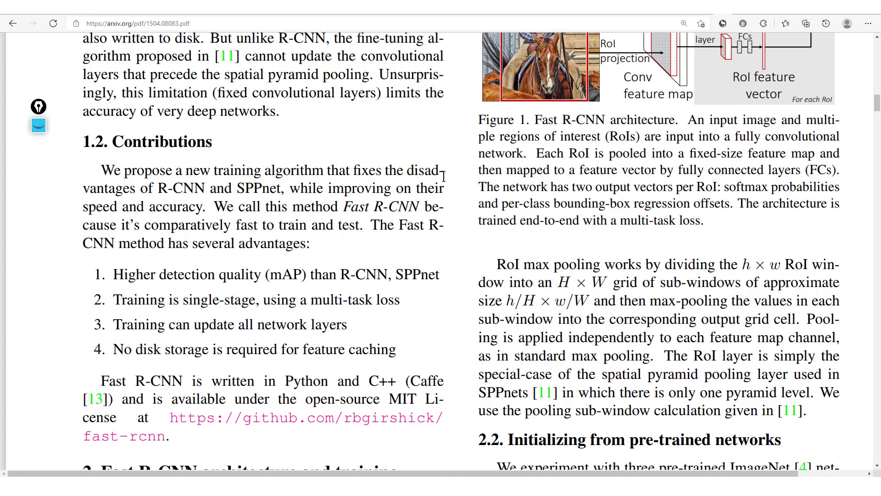
- Scroll the Fast R-CNN PDF to its Figure 1 architecture diagram and caption
{"action": "scroll", "scroll_direction": "up", "scroll_amount": 3}
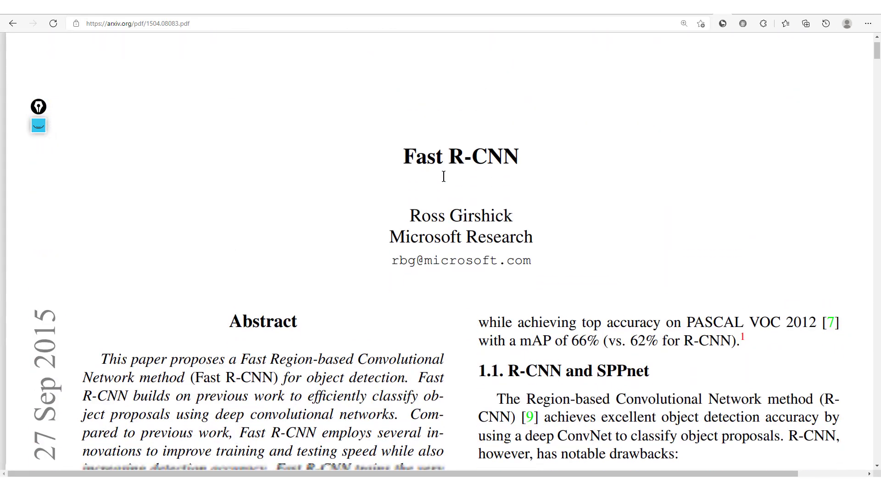
{"action": "scroll", "scroll_direction": "down", "scroll_amount": 3}
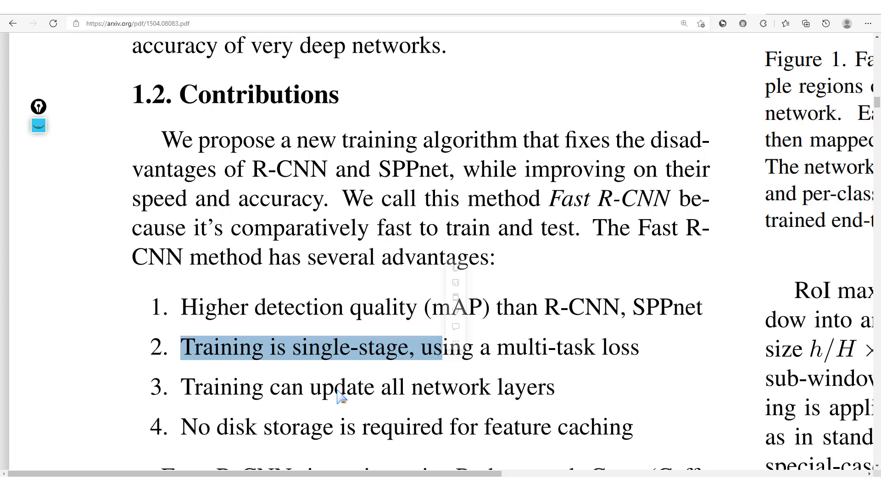
{"action": "left_click", "coordinate": [278, 400]}
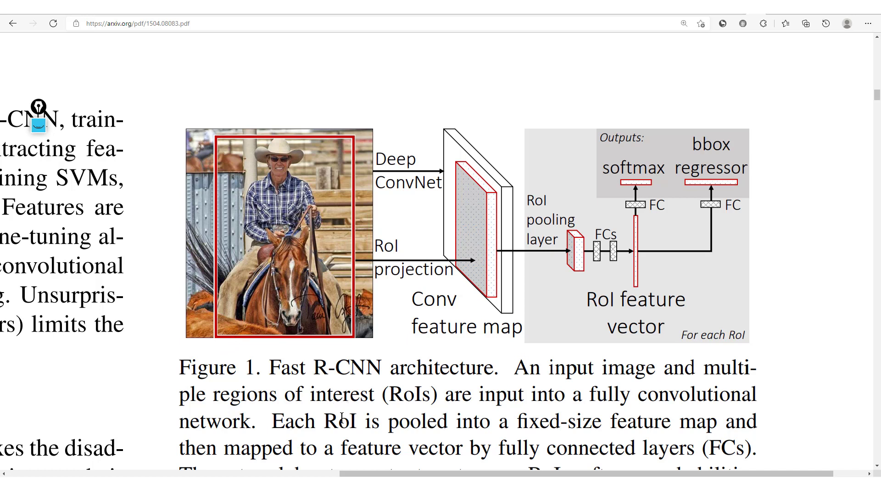
{"action": "mouse_move", "coordinate": [357, 440]}
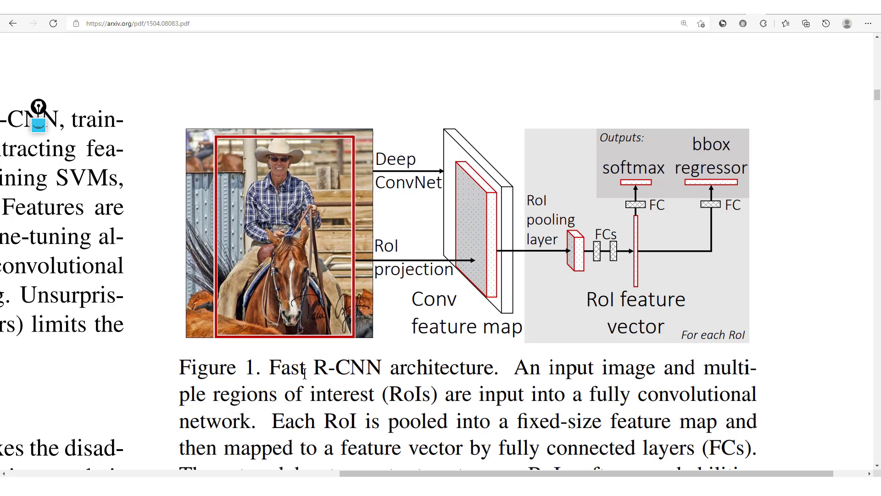
- Reveal more of the Fast R-CNN Figure 1 caption, including the two output vectors per RoI
{"action": "scroll", "scroll_direction": "down", "scroll_amount": 3}
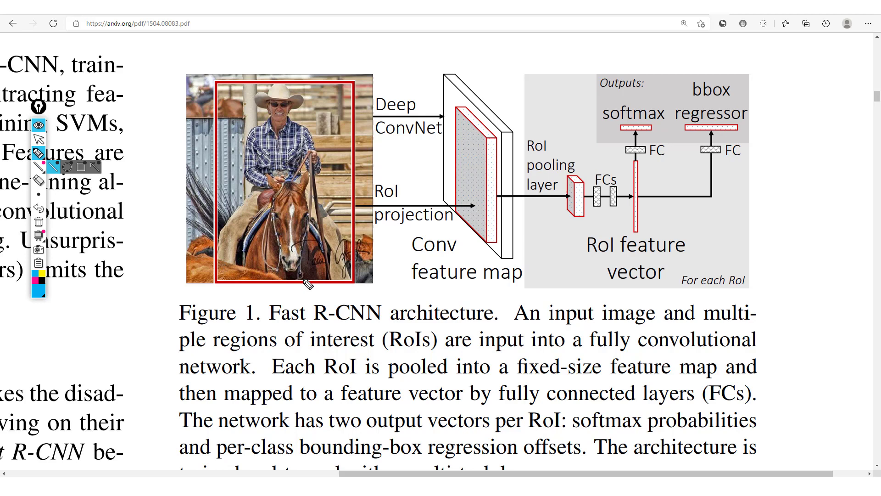
{"action": "mouse_move", "coordinate": [423, 142]}
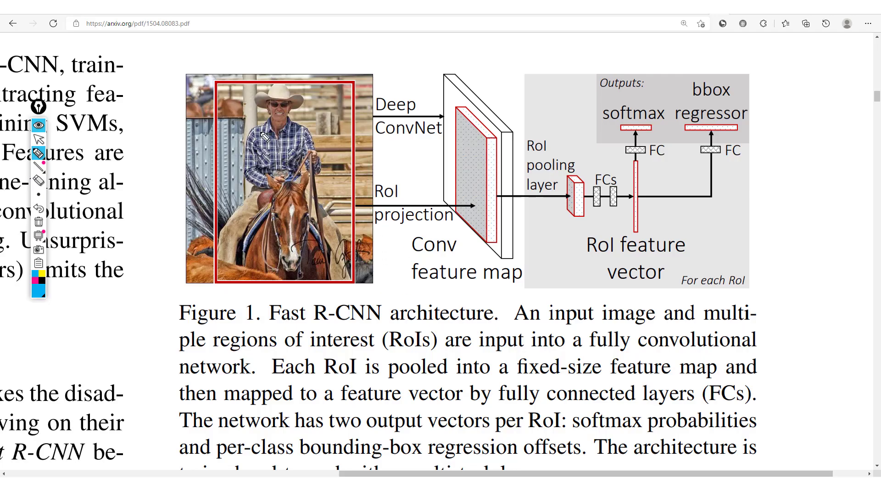
- Draw a blue box around a region of interest on the horse in Fast R-CNN Figure 1
{"action": "left_click_drag", "start_coordinate": [258, 172], "coordinate": [262, 220]}
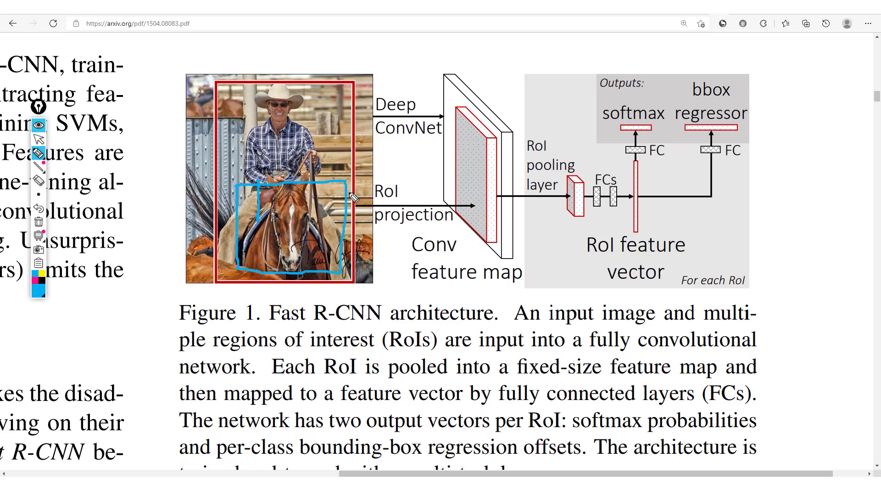
{"action": "mouse_move", "coordinate": [464, 185]}
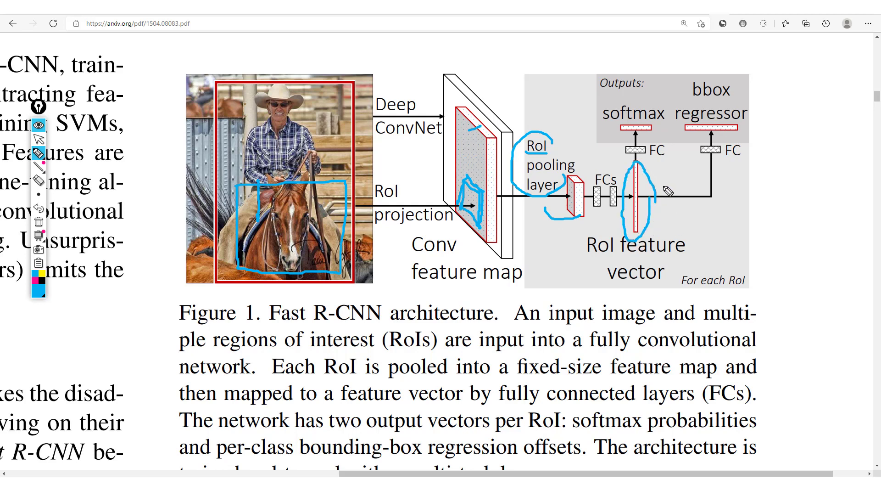
{"action": "mouse_move", "coordinate": [660, 118]}
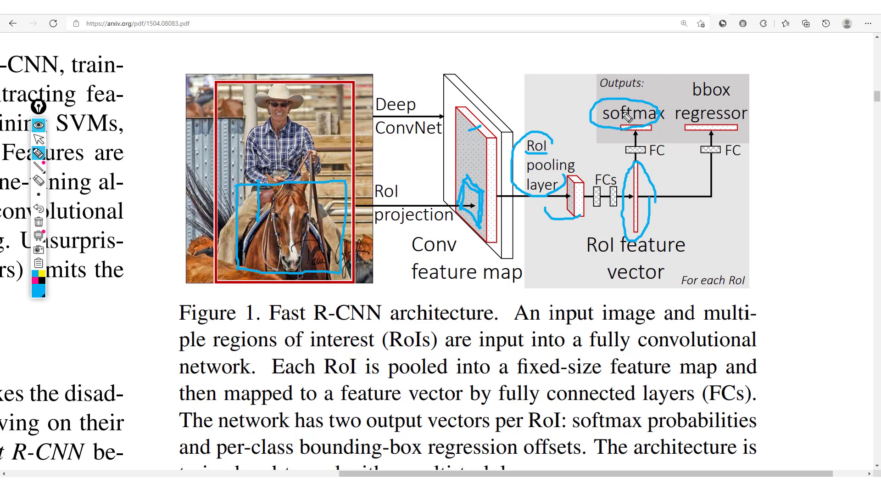
{"action": "mouse_move", "coordinate": [695, 125]}
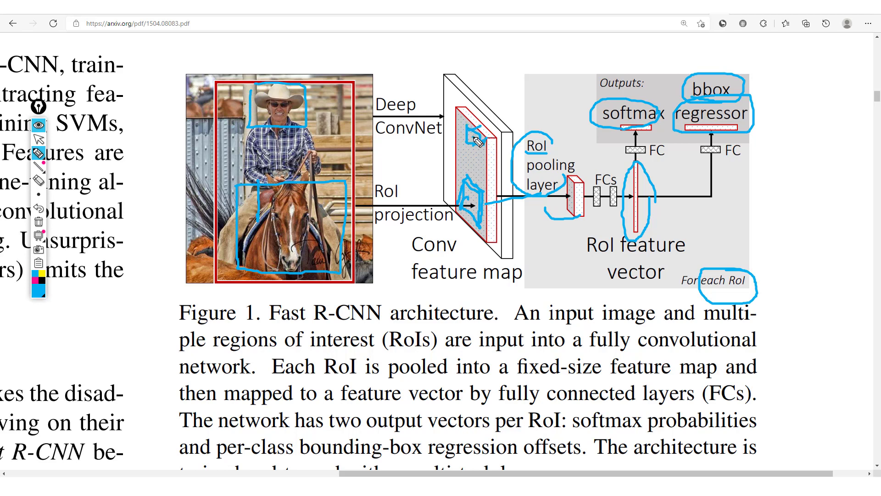
{"action": "mouse_move", "coordinate": [639, 259]}
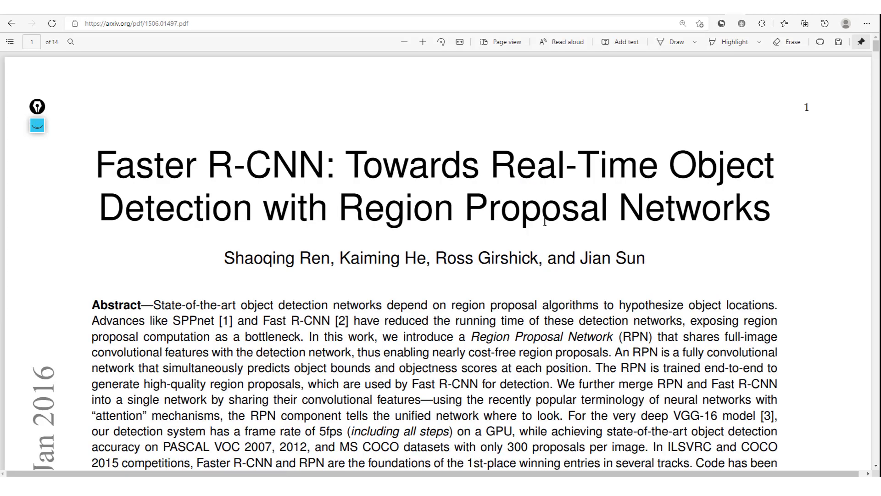
- Scroll the Faster R-CNN PDF down to page 3's Figure 2 Region Proposal Network diagram
{"action": "scroll", "scroll_direction": "down", "scroll_amount": 3}
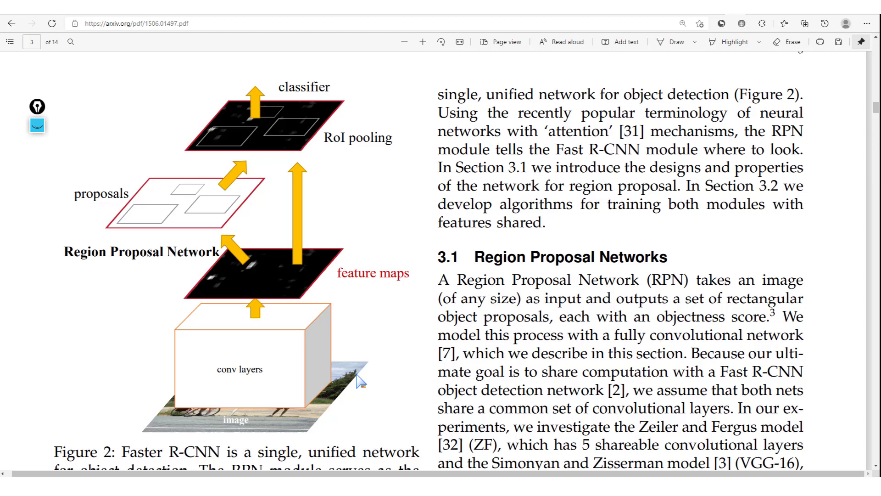
{"action": "mouse_move", "coordinate": [58, 254]}
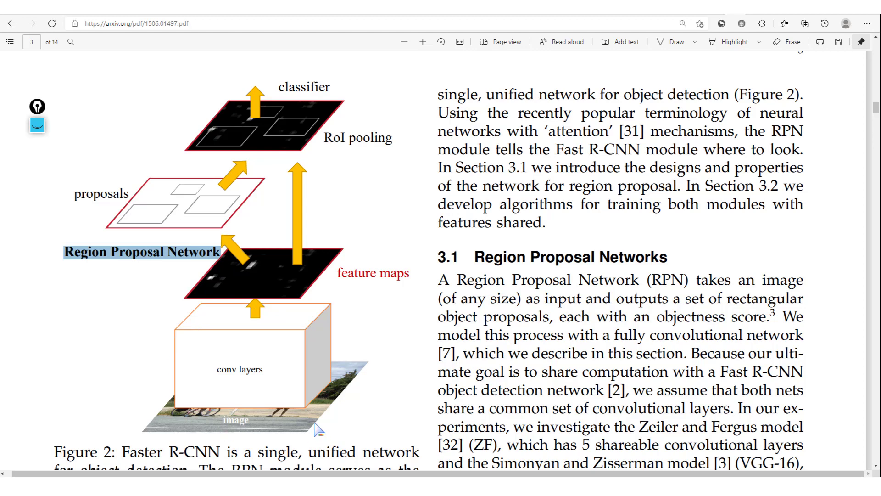
{"action": "mouse_move", "coordinate": [151, 385]}
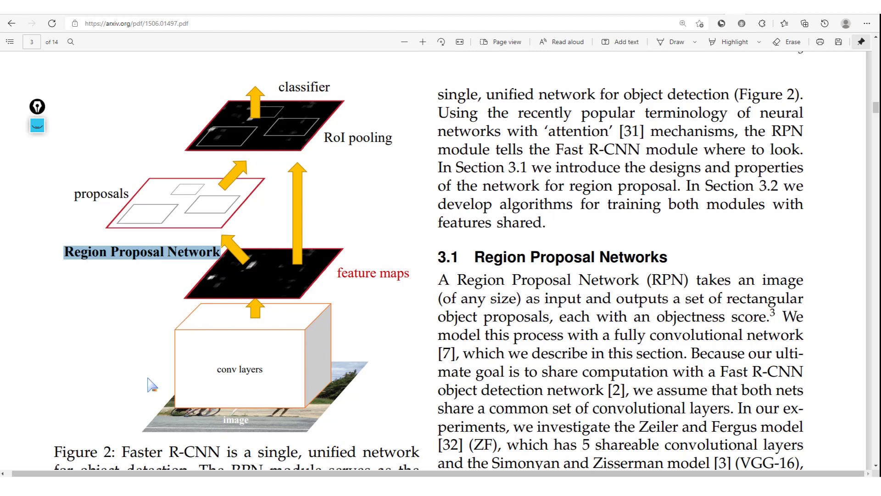
{"action": "mouse_move", "coordinate": [221, 320]}
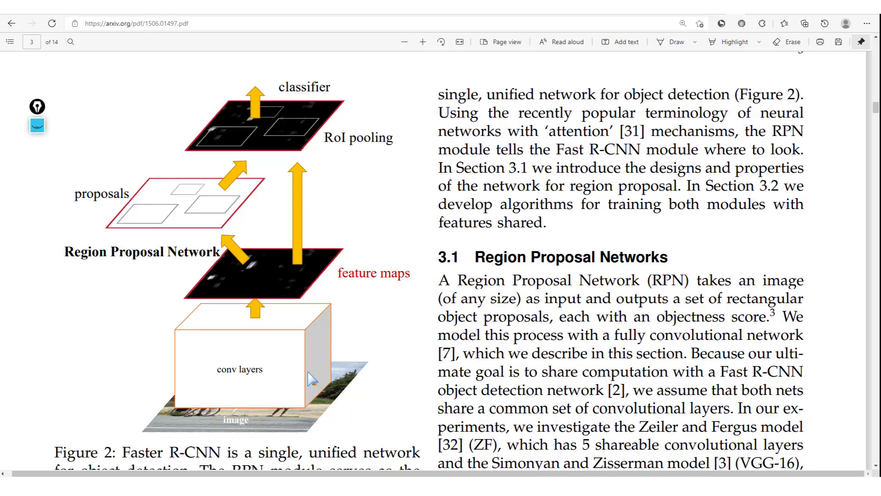
{"action": "scroll", "scroll_direction": "down", "scroll_amount": 3}
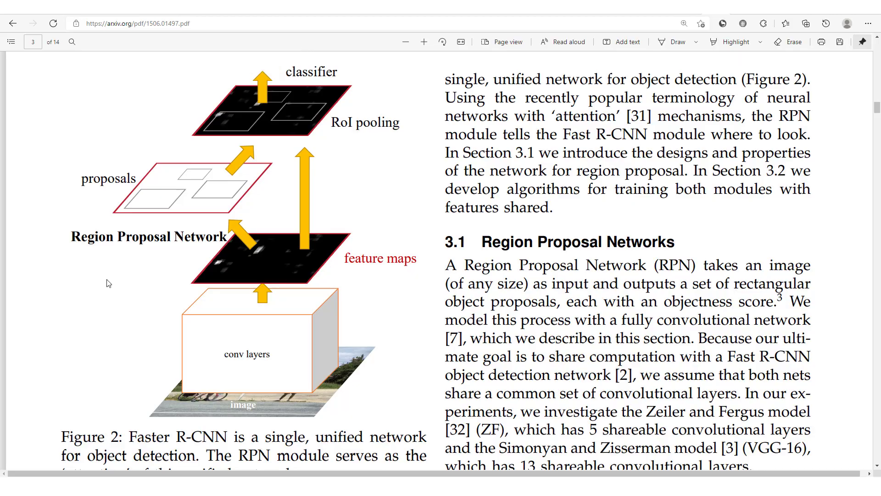